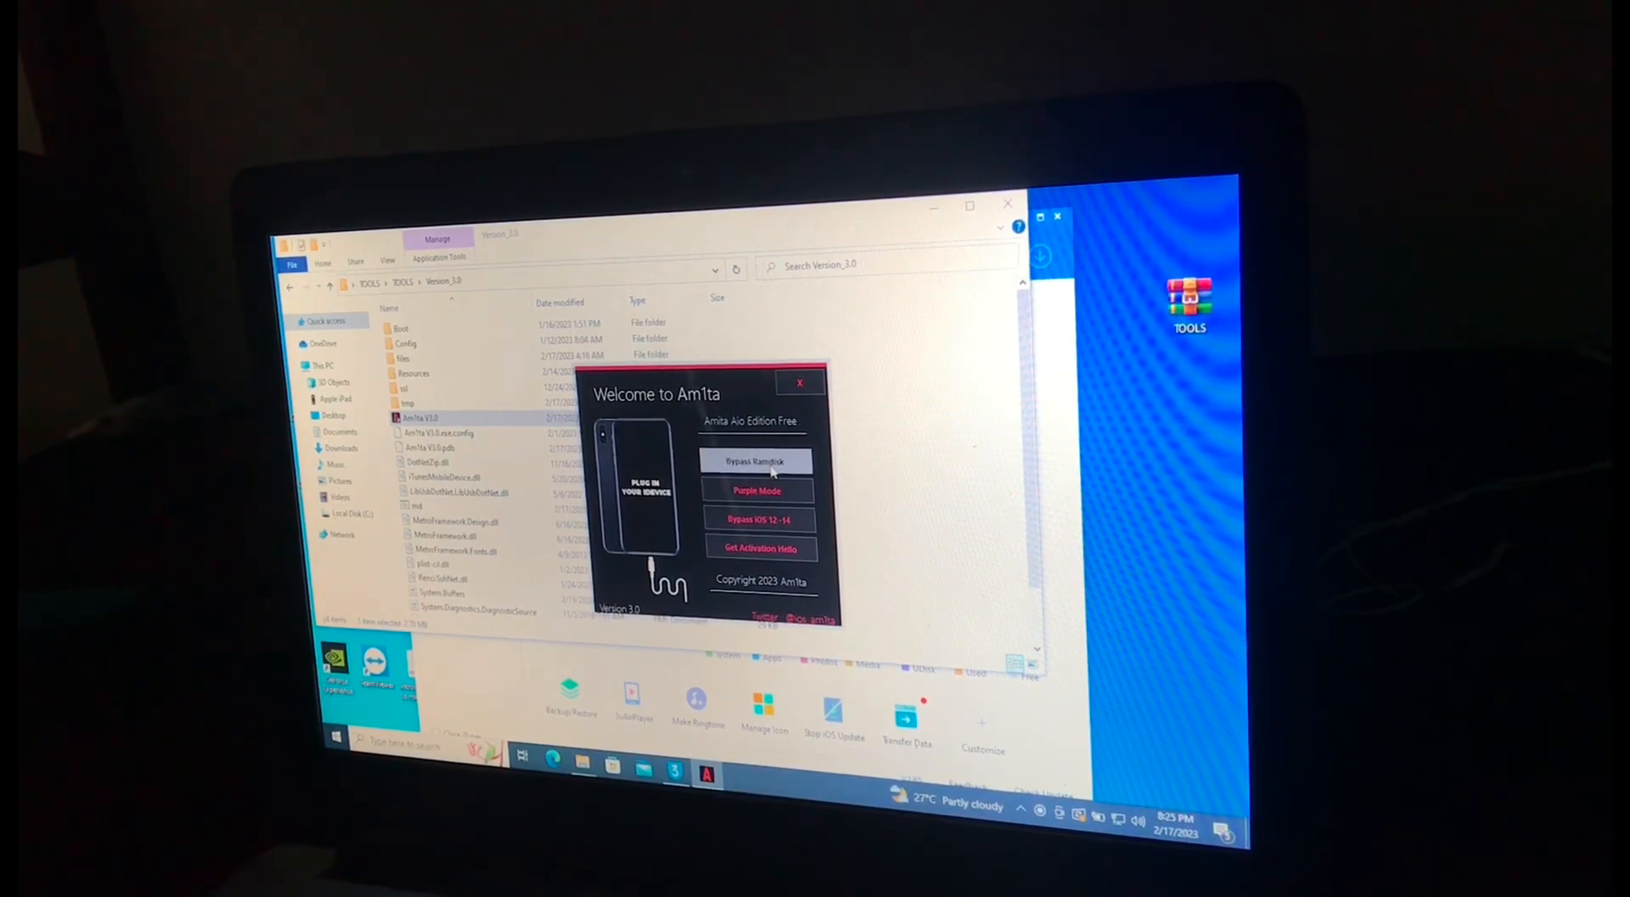
- Launch Bypass Ramdisk from the Welcome to Am1ta window, showing device details as N/A
click(756, 461)
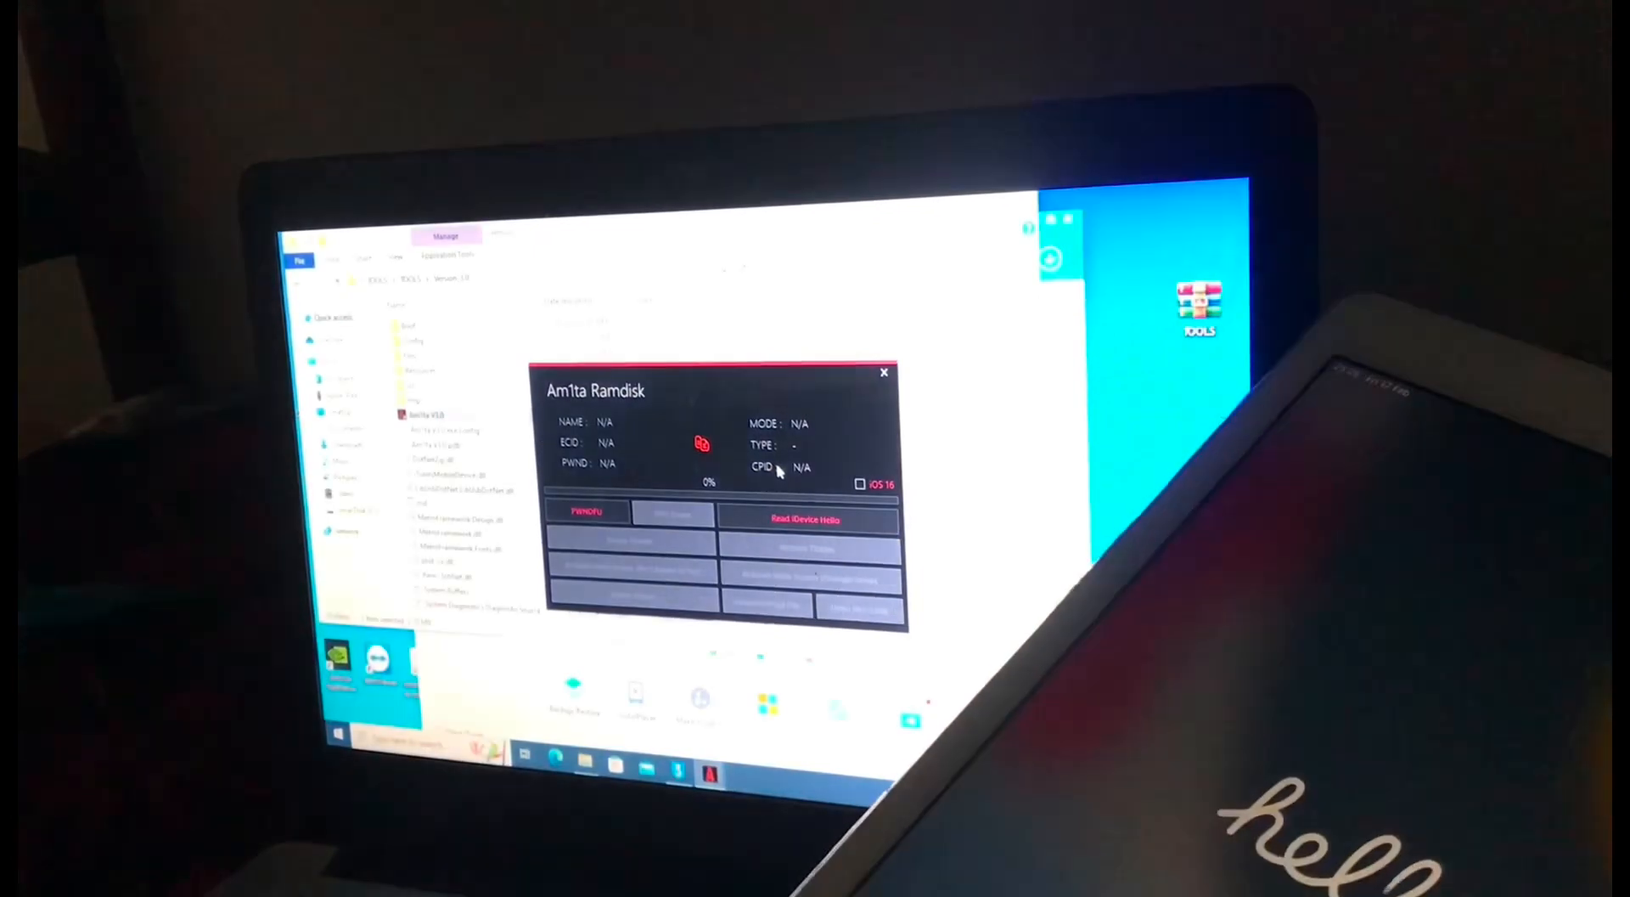